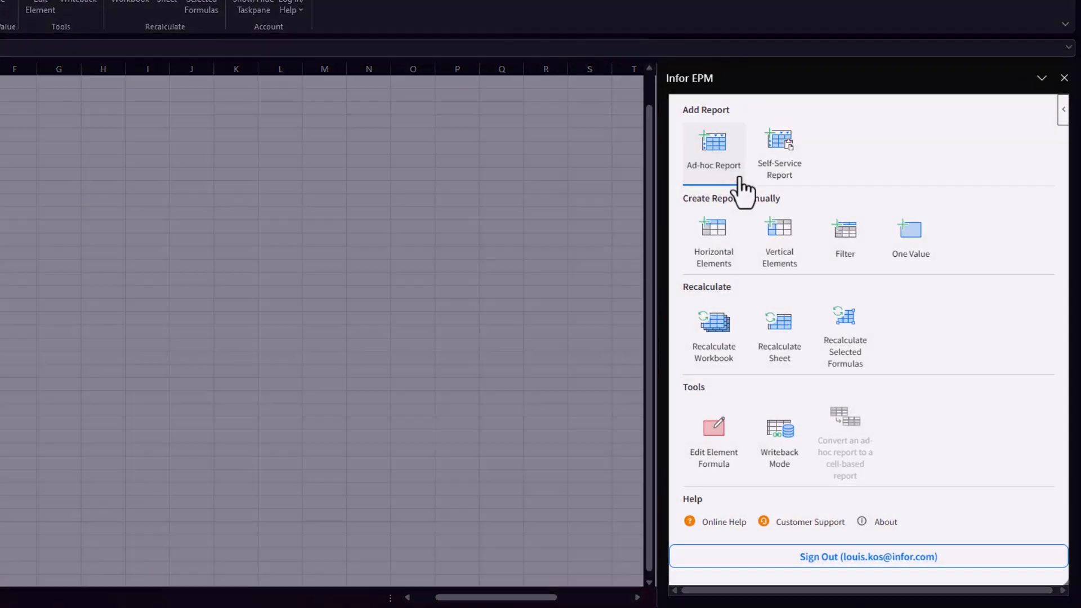
Add an ad-hoc ANALYSIS report with PRODUCT on rows and Value Type on columns
left_click(714, 149)
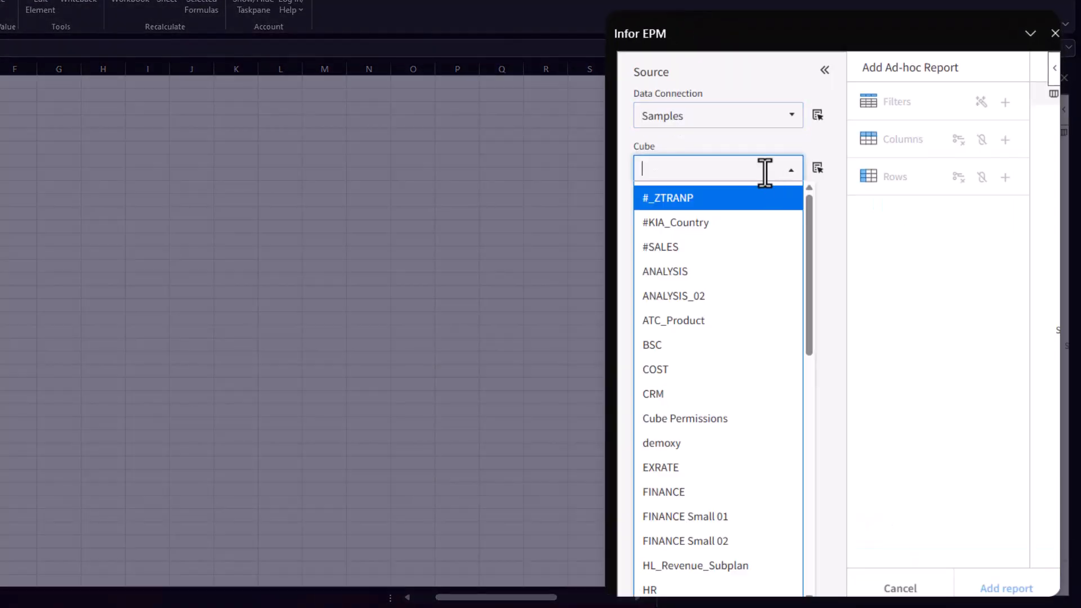
left_click(665, 271)
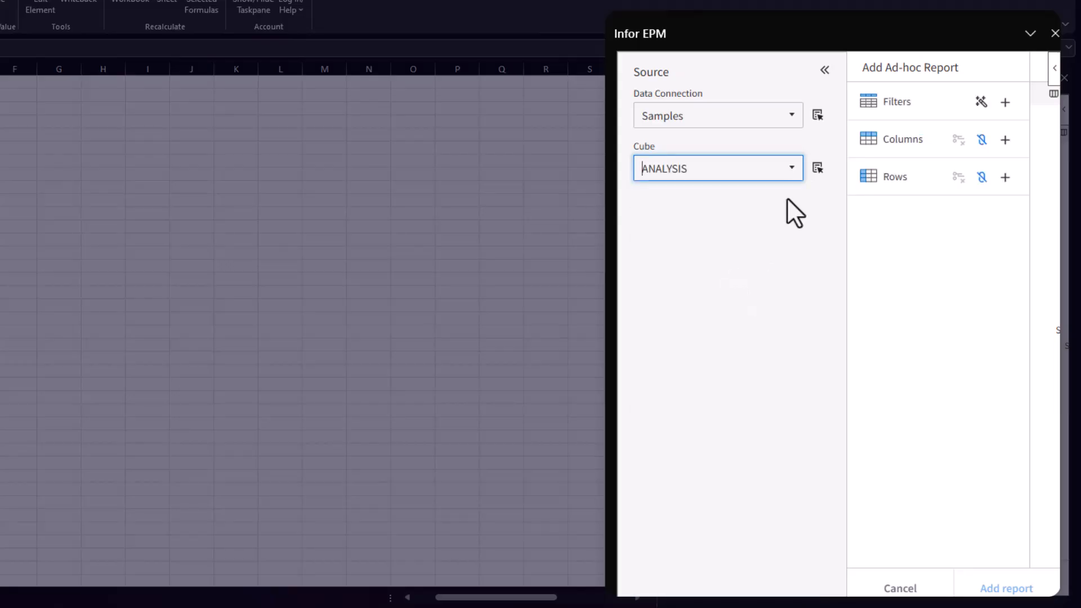
left_click(824, 70)
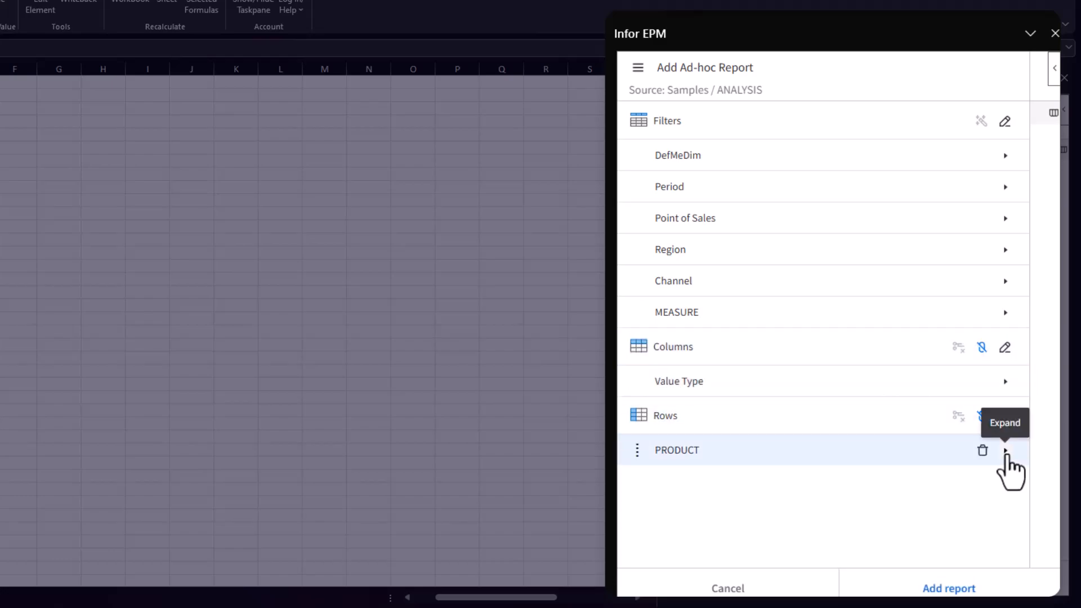
left_click(1006, 449)
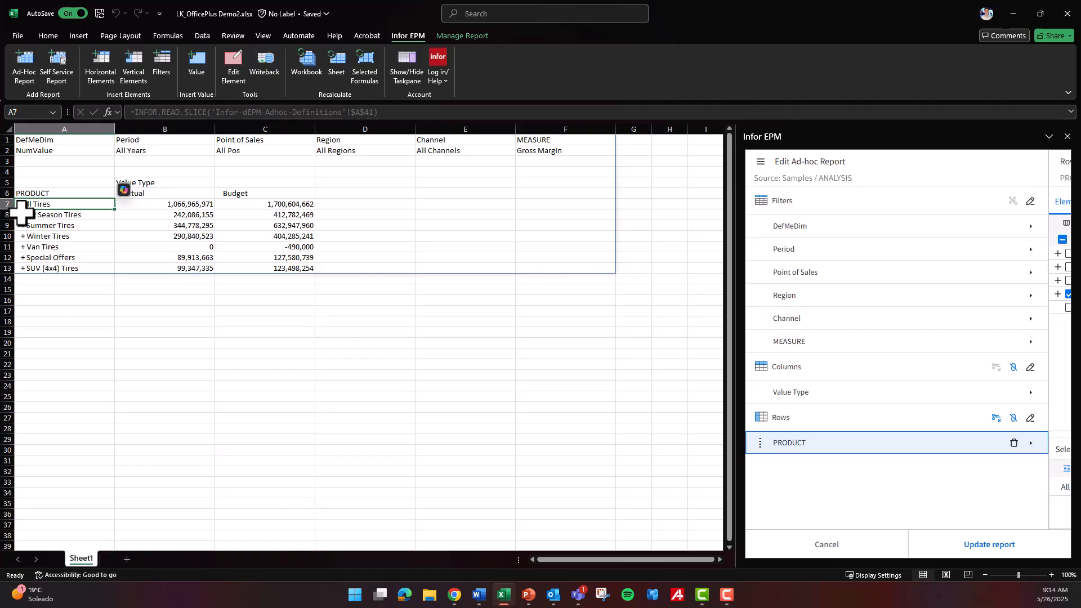
left_click(36, 214)
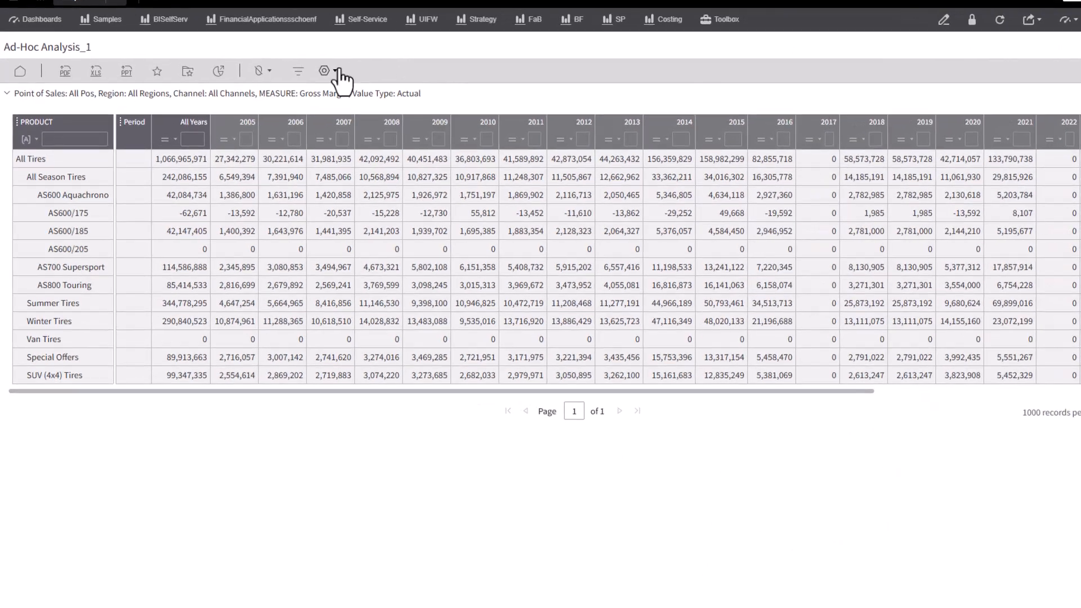
Copy the Ad-Hoc Analysis_1 definition and add it as a self-service report in the workbook
left_click(324, 71)
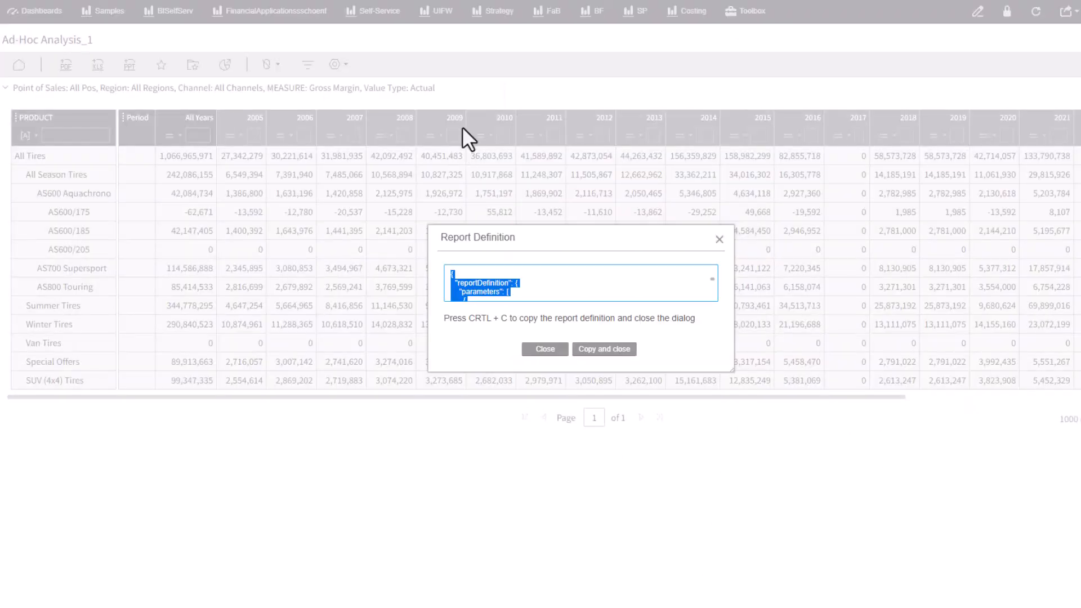
left_click(544, 349)
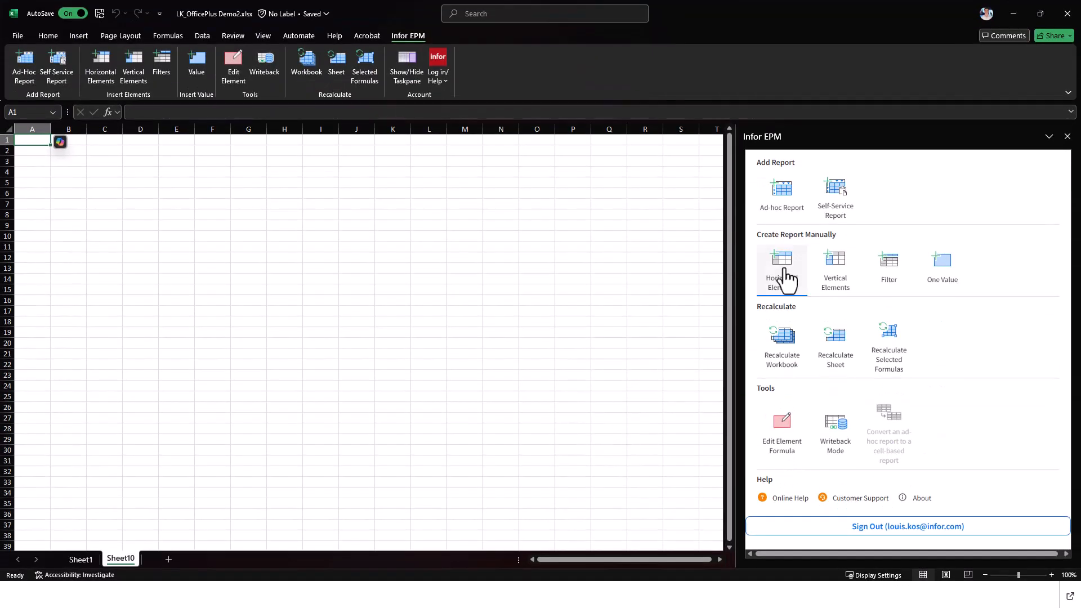
left_click(835, 196)
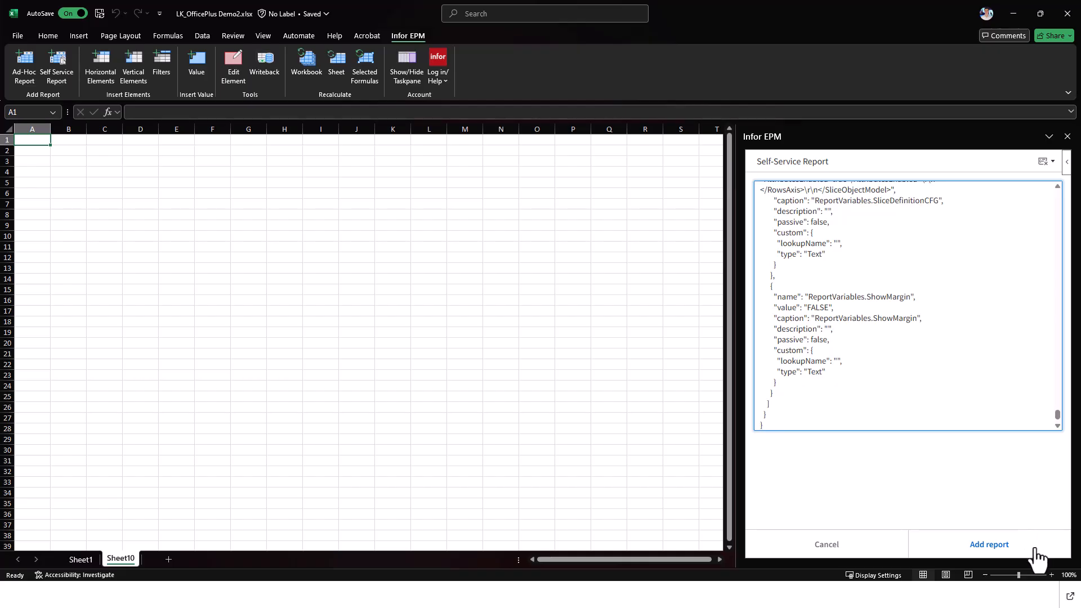
left_click(989, 544)
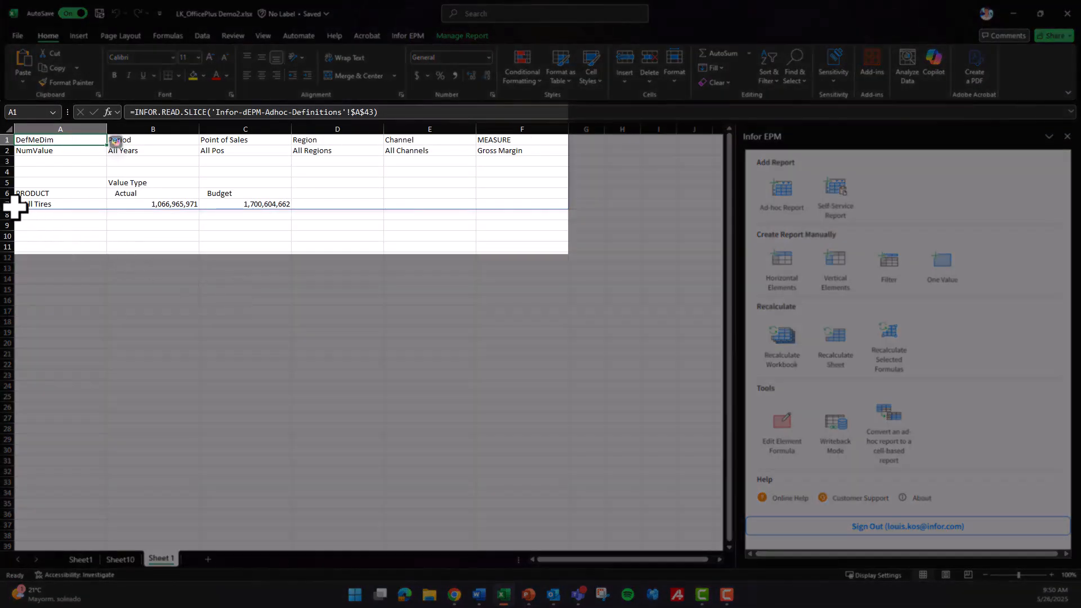
Expand All Tires to show its product rows and their values
double_click(39, 203)
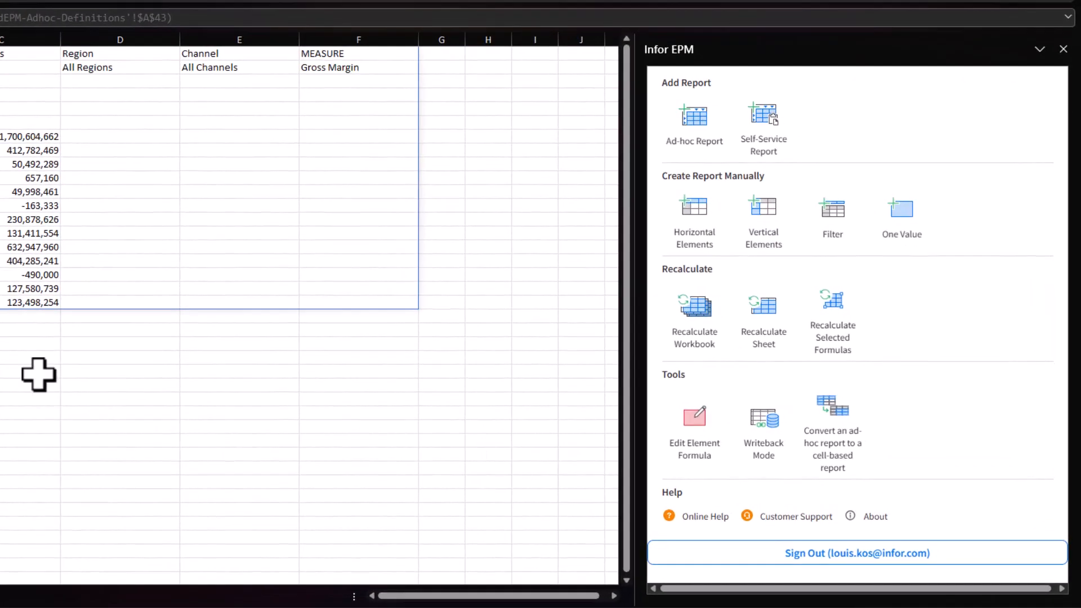
mouse_move(832, 428)
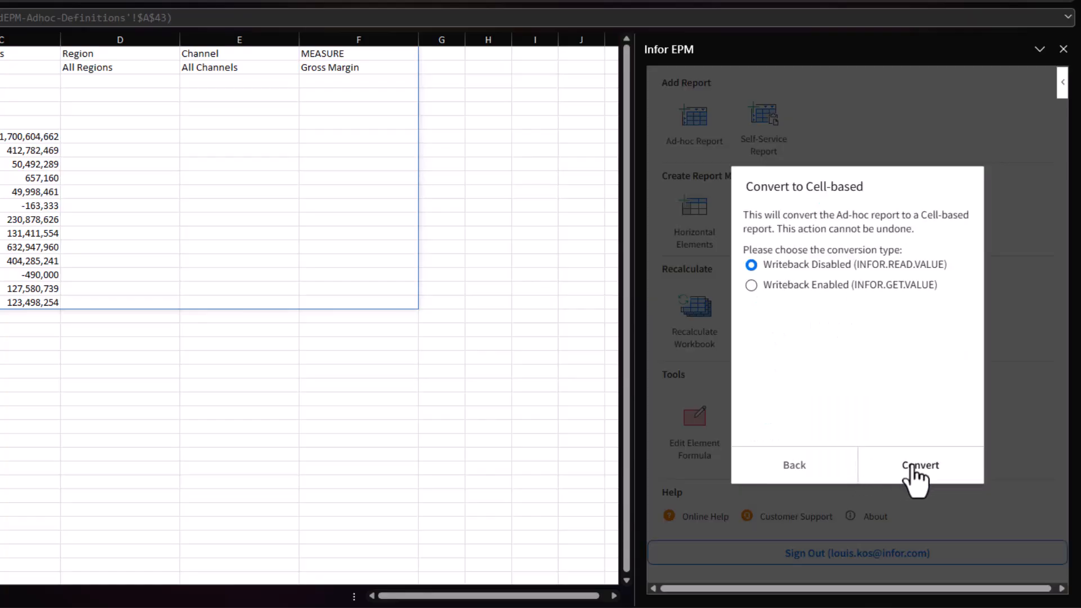
Convert to a writeback-disabled cell-based report and highlight the Variance column with conditional formatting
left_click(921, 465)
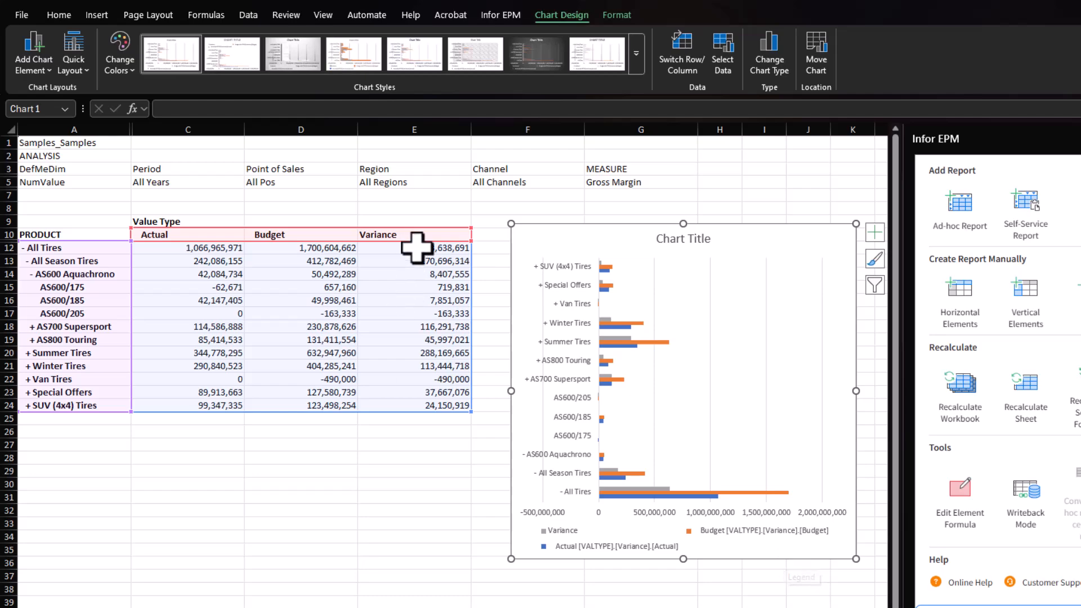
left_click(639, 53)
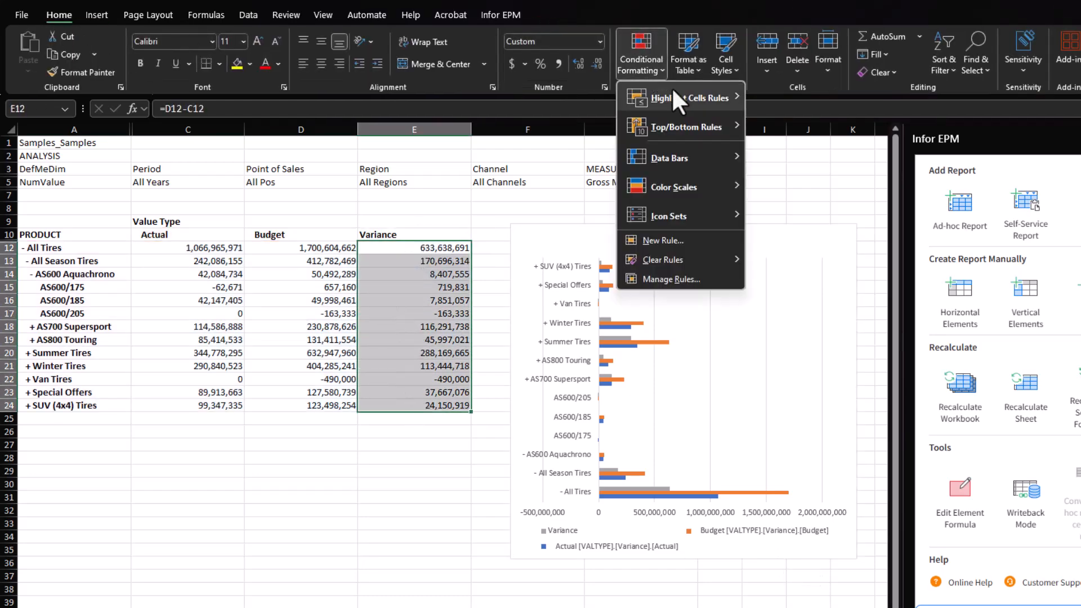
left_click(661, 98)
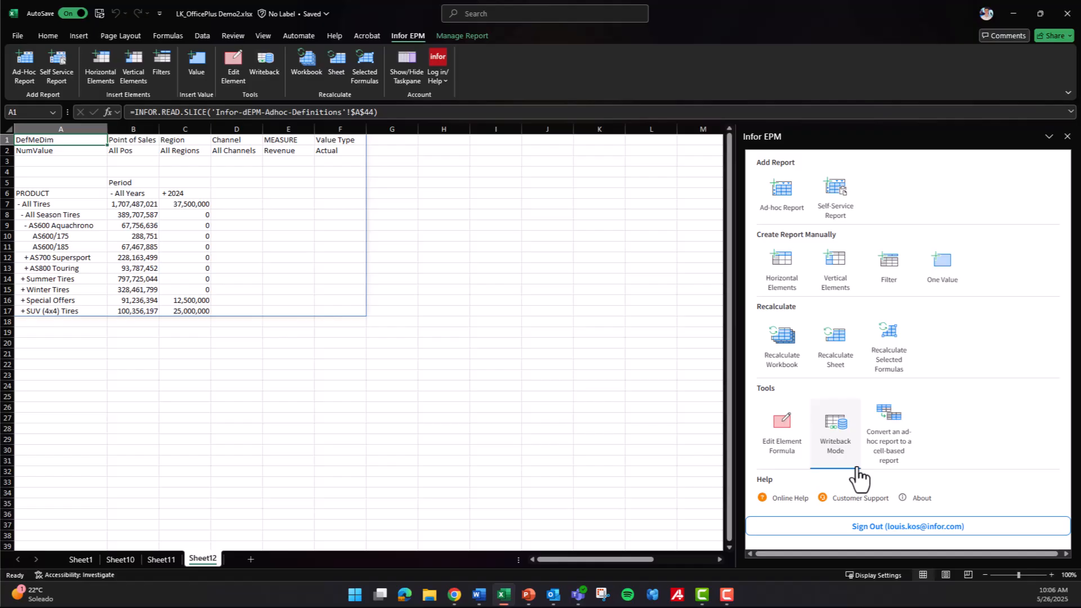
Convert the Revenue-by-product report to a writeback-enabled cell-based report
left_click(889, 431)
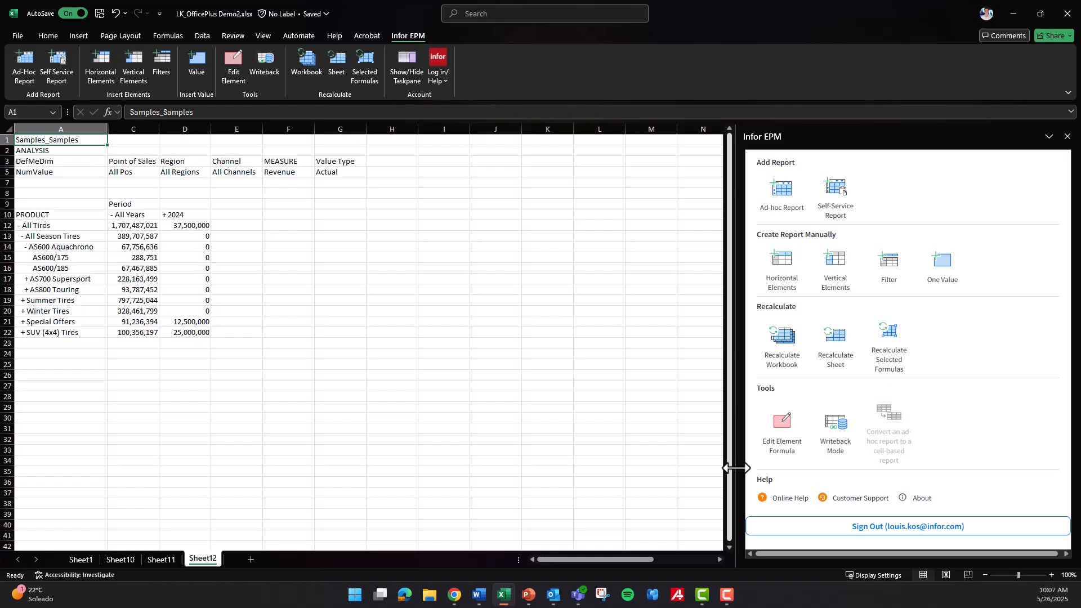
mouse_move(835, 432)
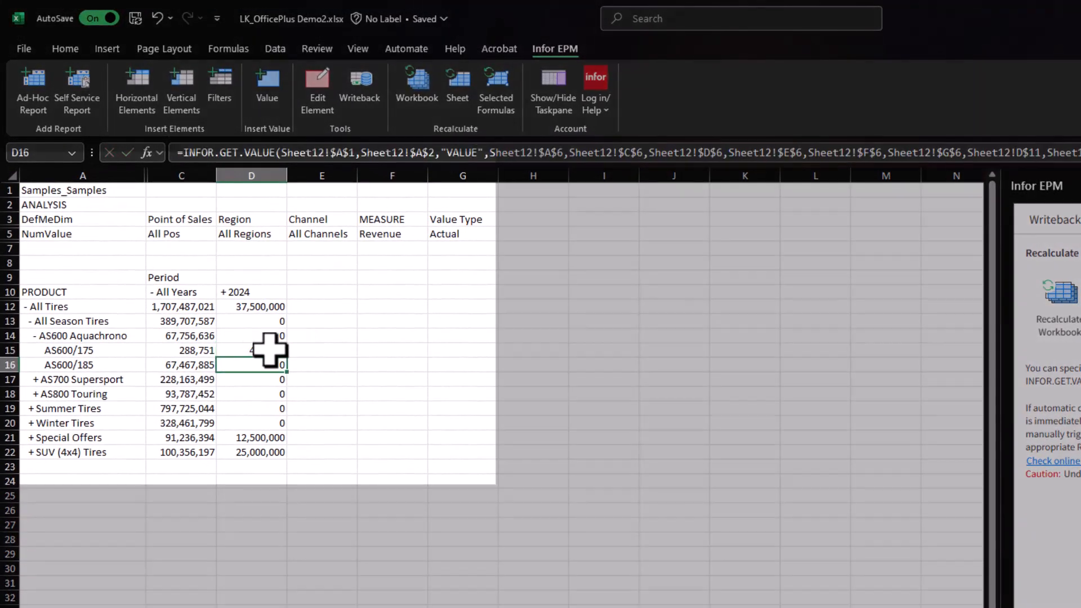
Write back 75 as the AS600/185 2024 value, then show the Tires sheet
type("75")
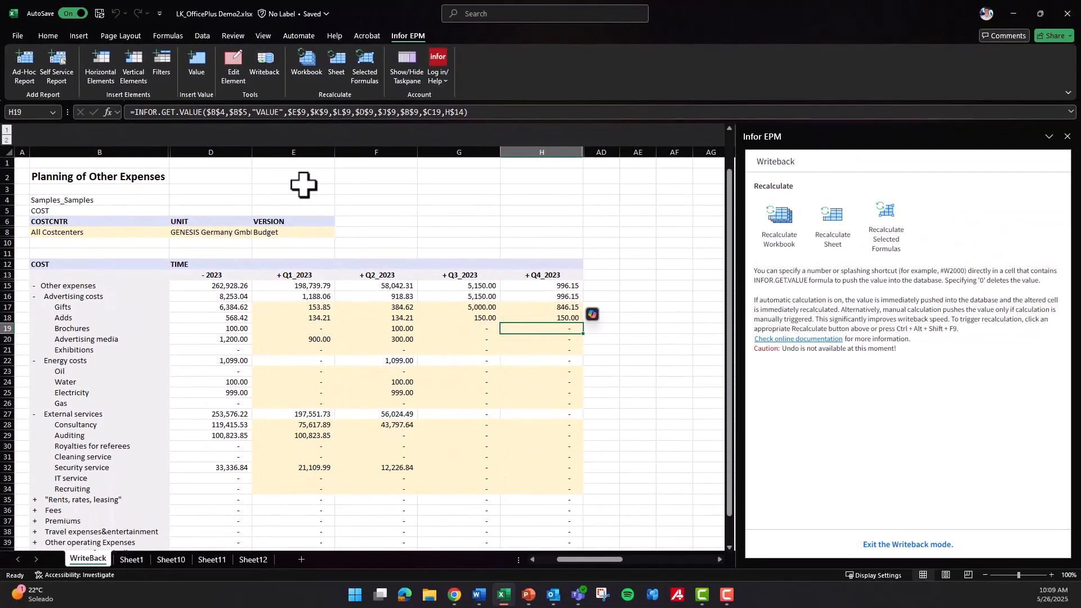
left_click(289, 559)
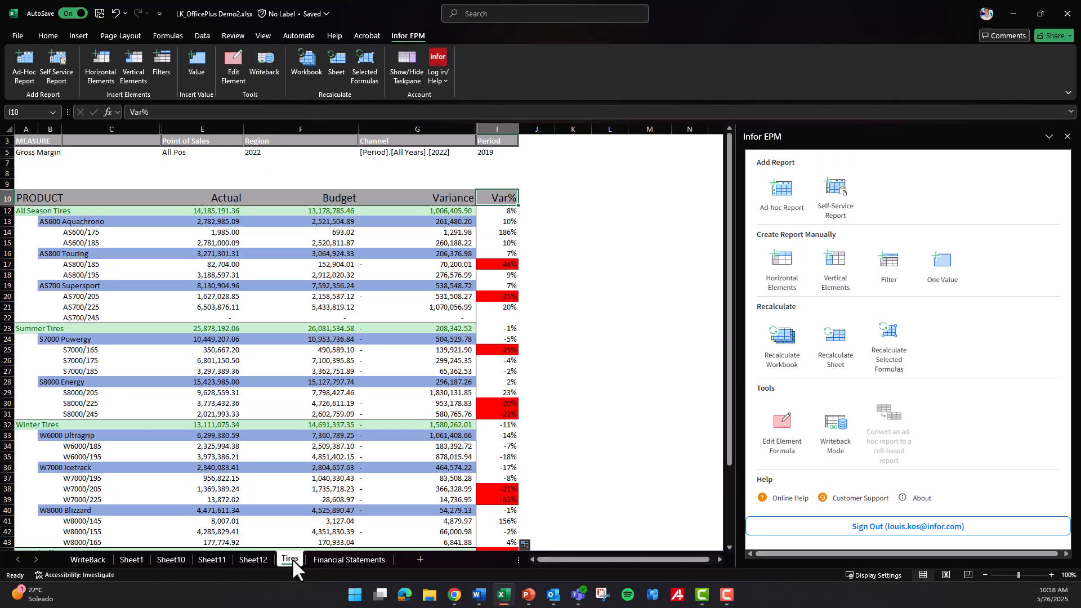